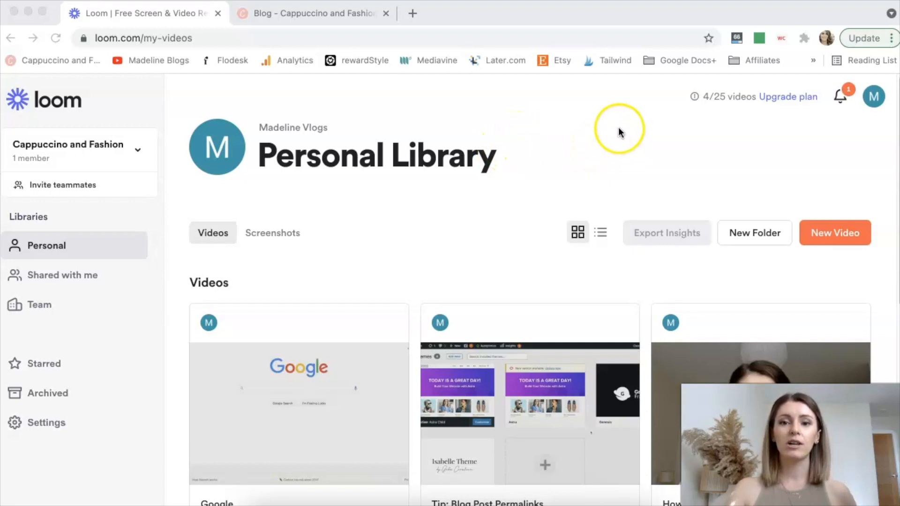
pyautogui.moveTo(725, 106)
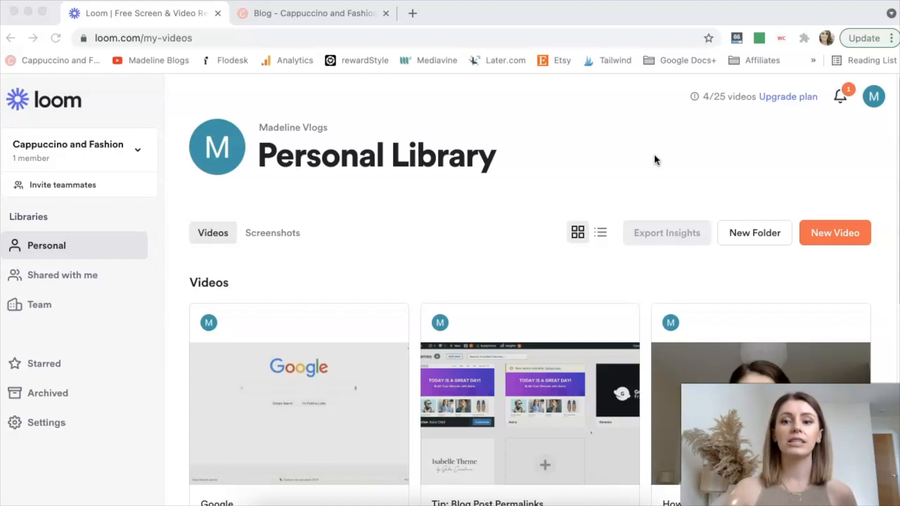
pyautogui.moveTo(801, 100)
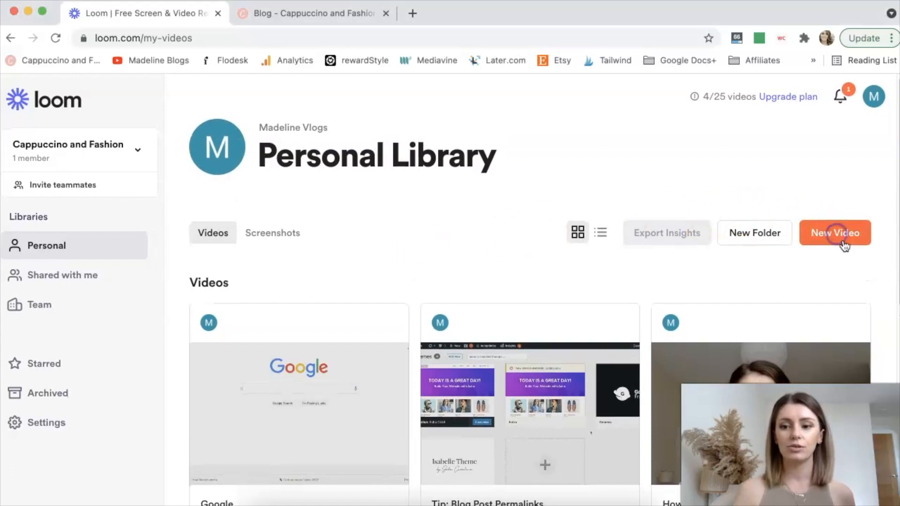
# Start a new Loom video recording with Screen and Camera capture across the full desktop
pyautogui.click(834, 233)
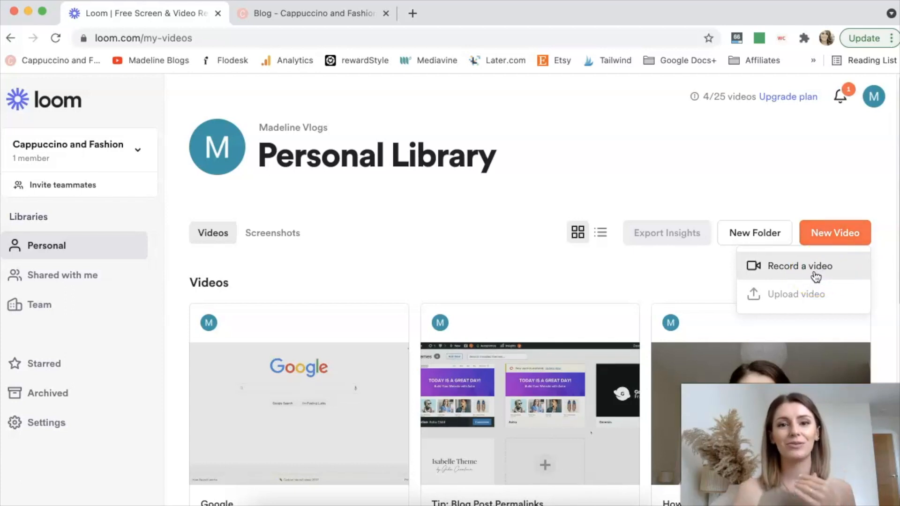
pyautogui.click(794, 265)
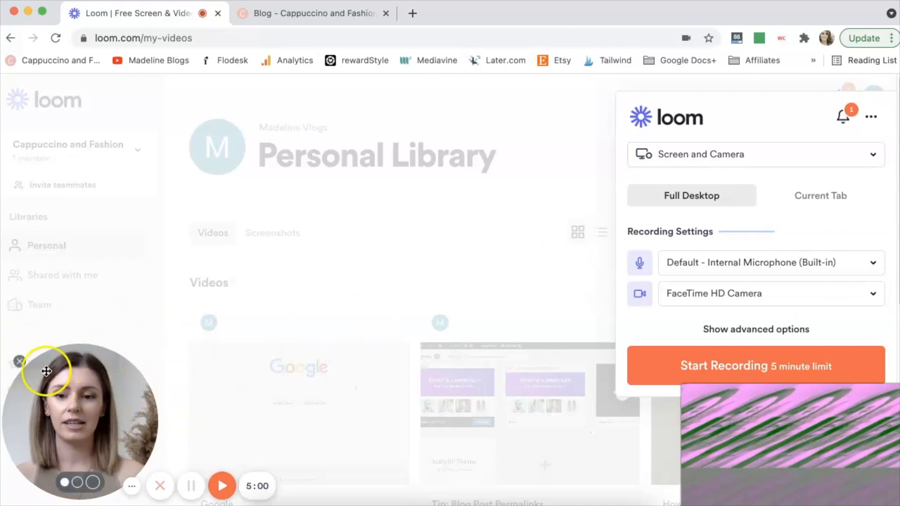
pyautogui.moveTo(574, 349)
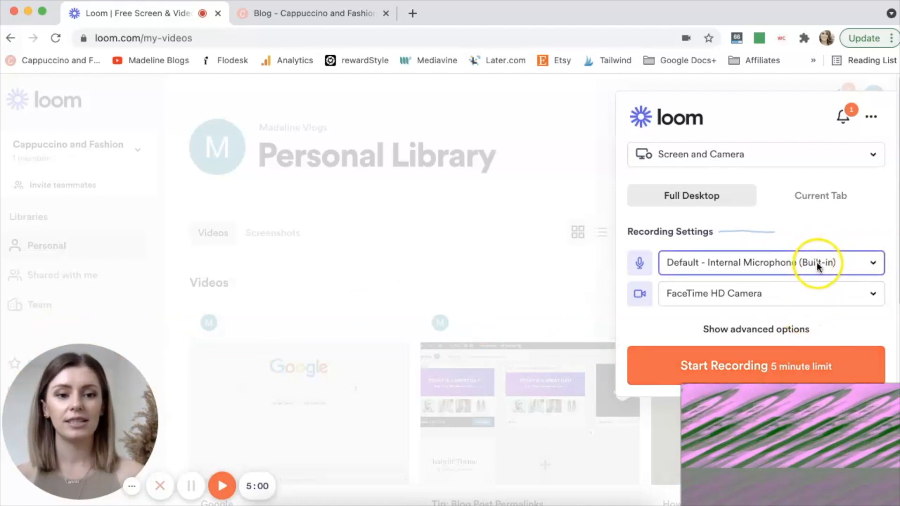
pyautogui.click(754, 153)
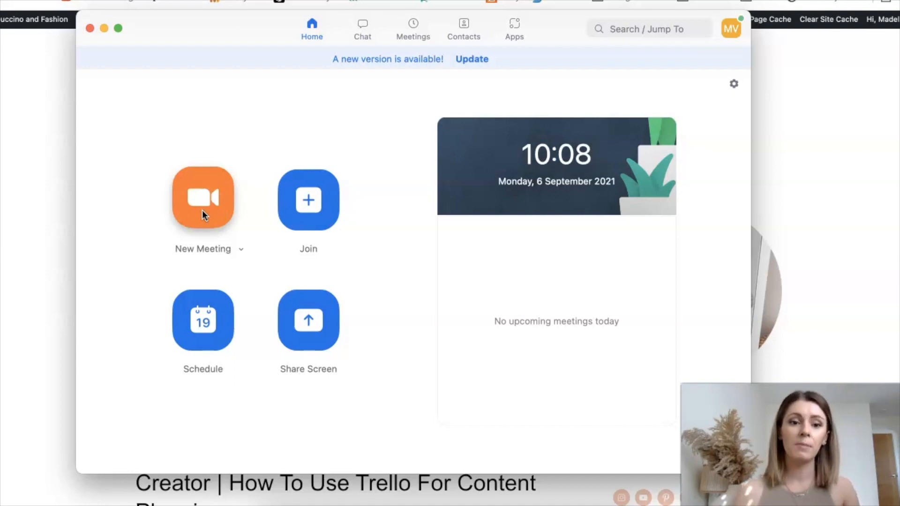
# Start a new Zoom meeting with the webcam video on
pyautogui.click(203, 199)
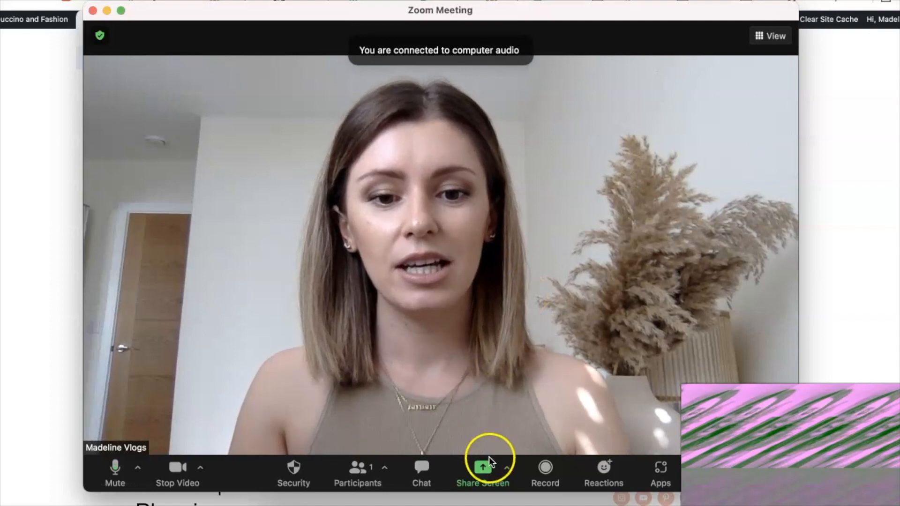
# Share the Google Chrome blog window in the meeting, keeping the camera video visible
pyautogui.click(482, 470)
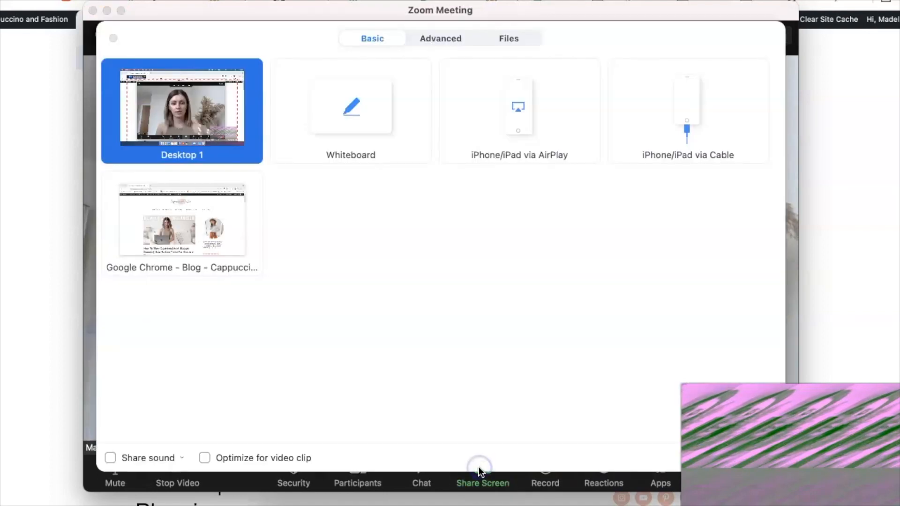
pyautogui.click(181, 223)
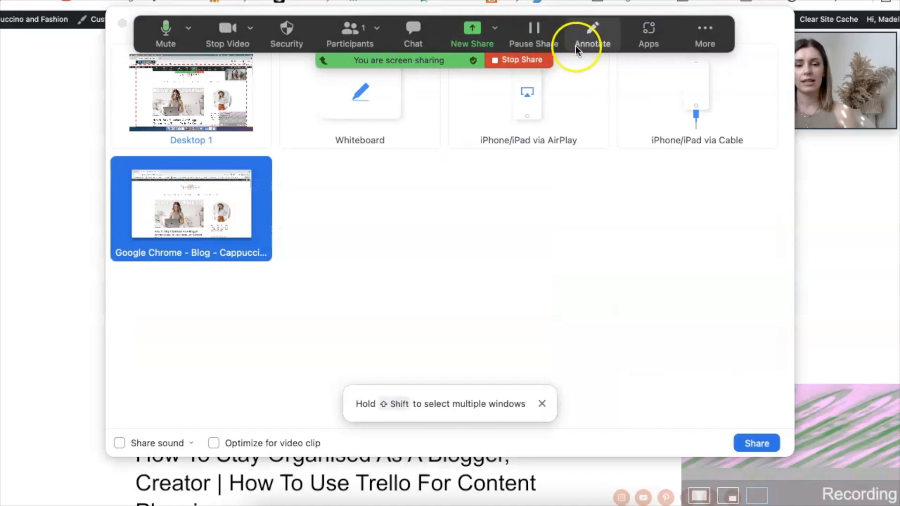
pyautogui.click(703, 34)
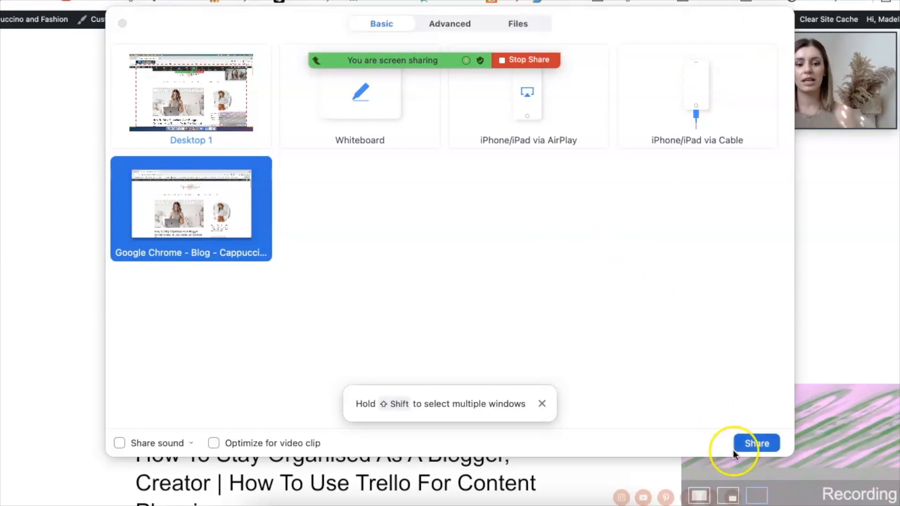
pyautogui.click(755, 443)
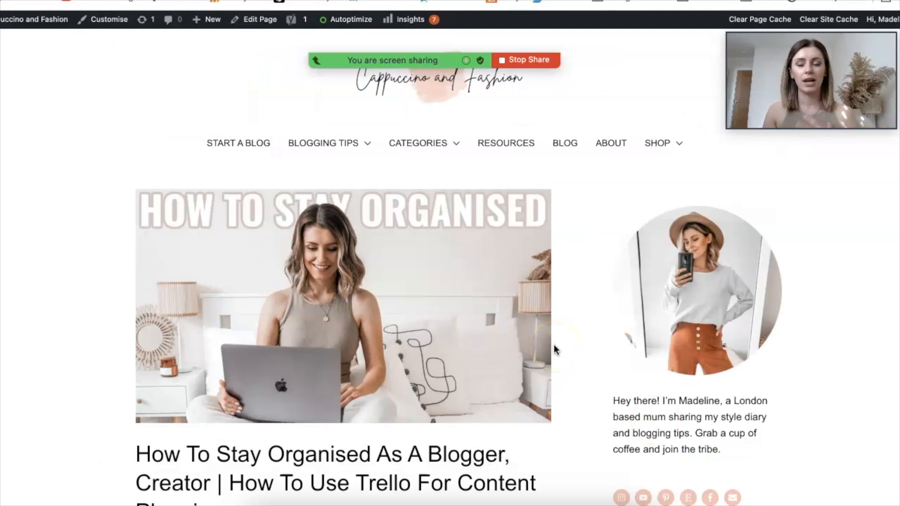